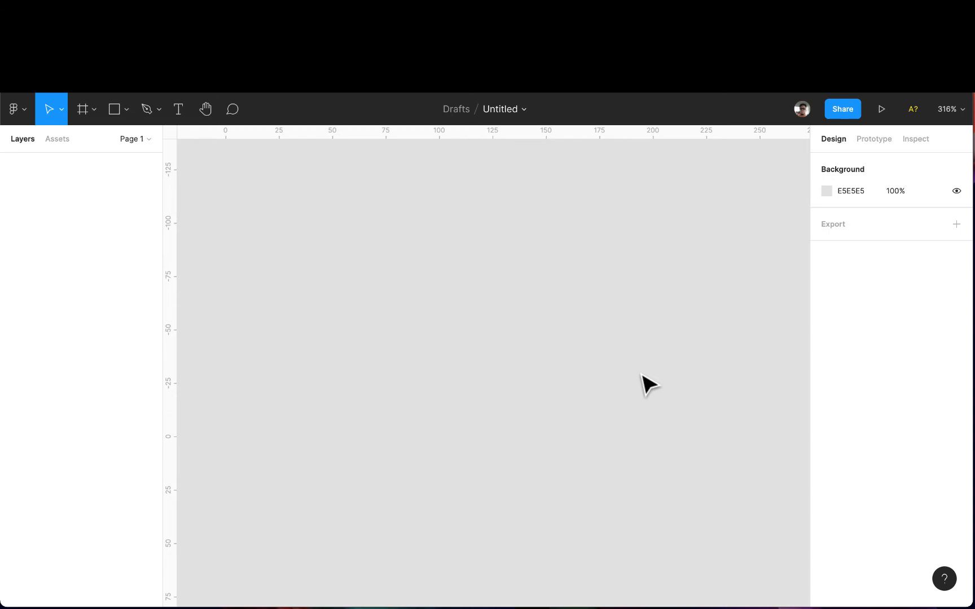
pyautogui.moveTo(378, 284)
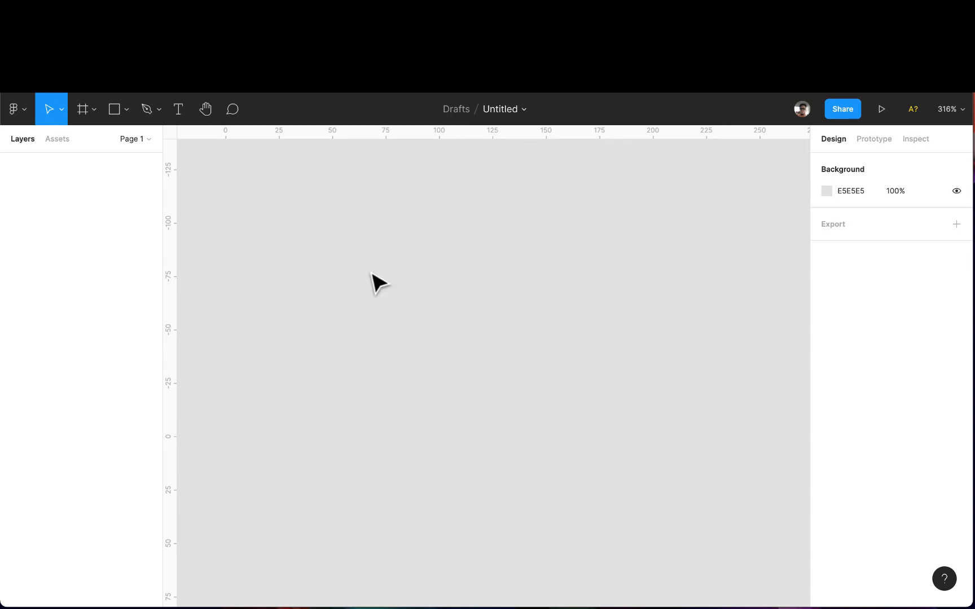
pyautogui.moveTo(354, 268)
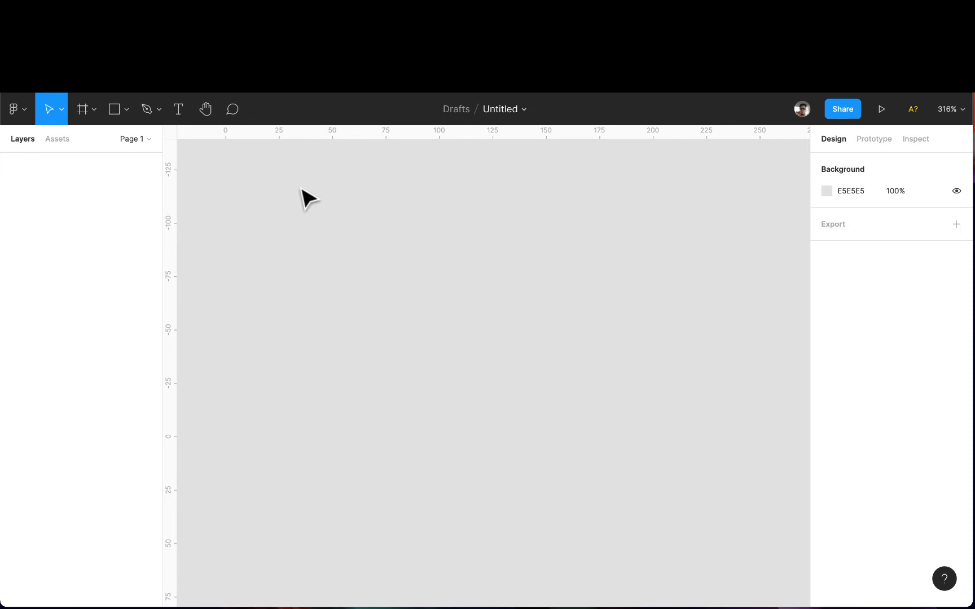
# Draw a 25×25 frame and duplicate it to the right, spaced 25 apart.
pyautogui.click(81, 109)
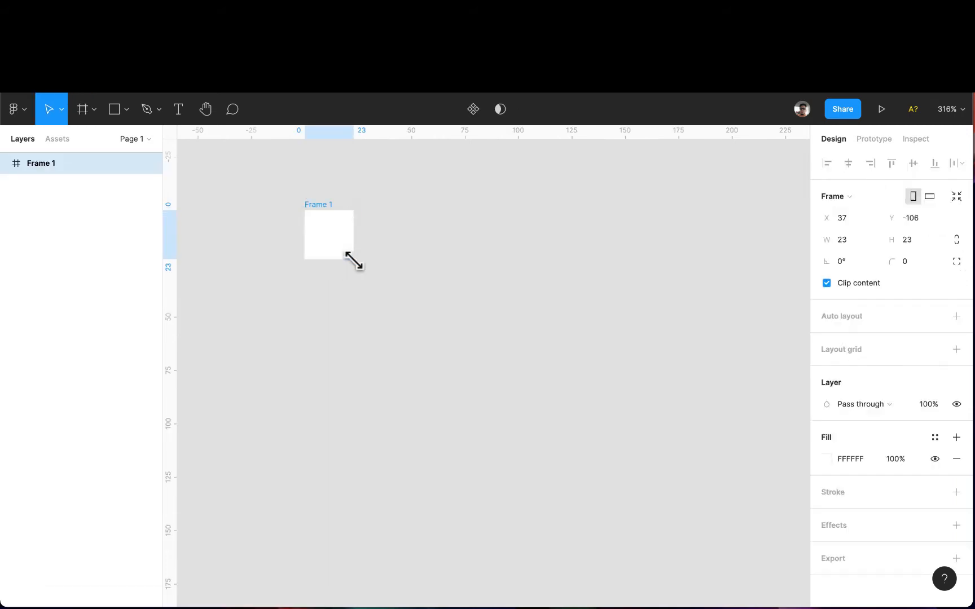
pyautogui.click(852, 239)
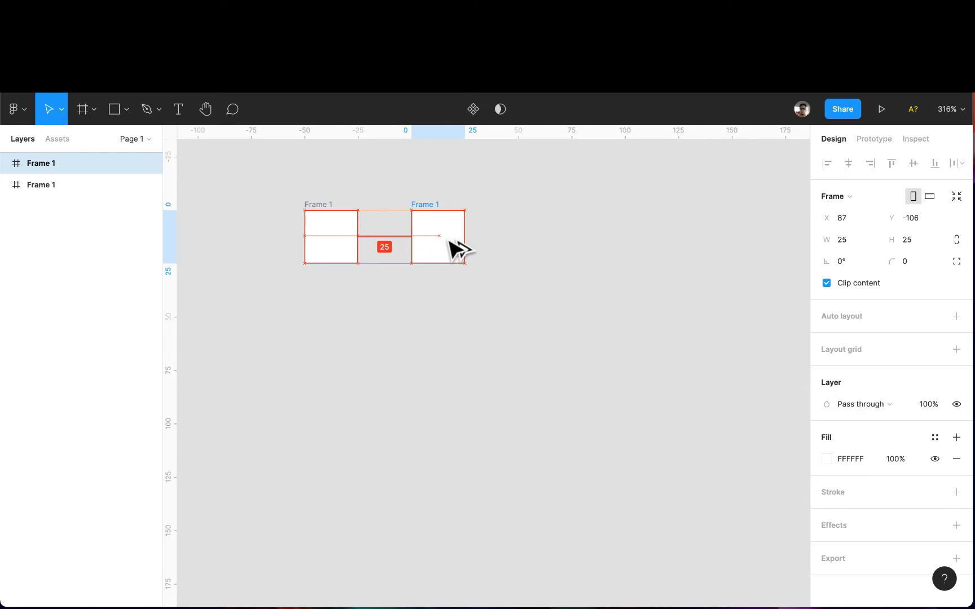
# Make Frame 2 a 40×25 pill with corner radius 40 and round Frame 1 to radius 40.
pyautogui.click(847, 240)
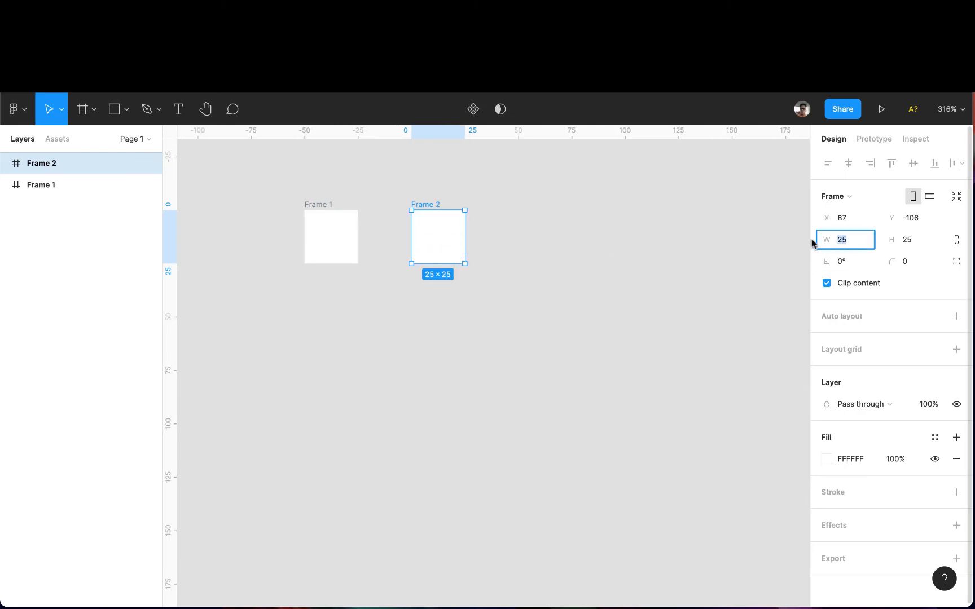
pyautogui.write('40')
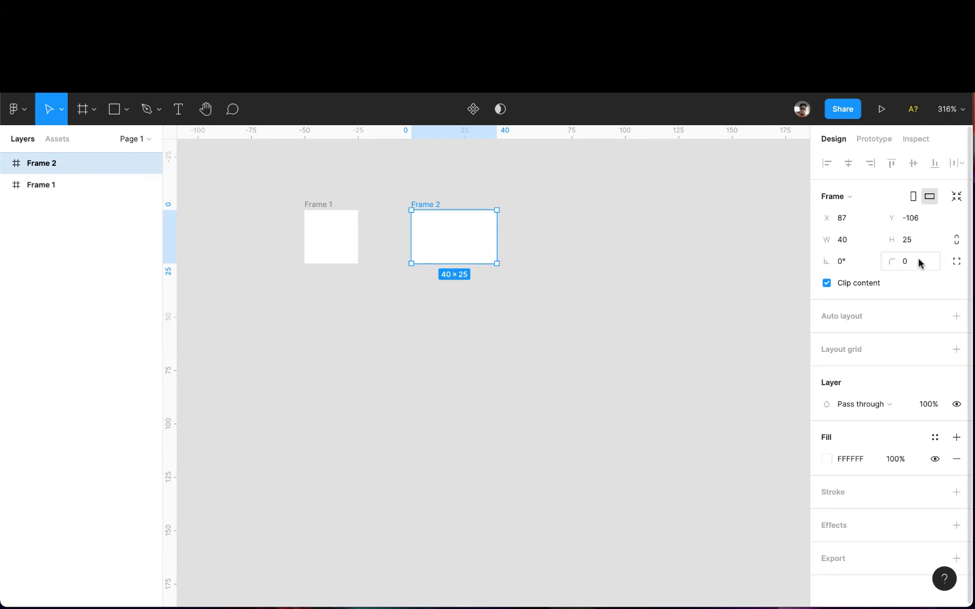
pyautogui.write('40')
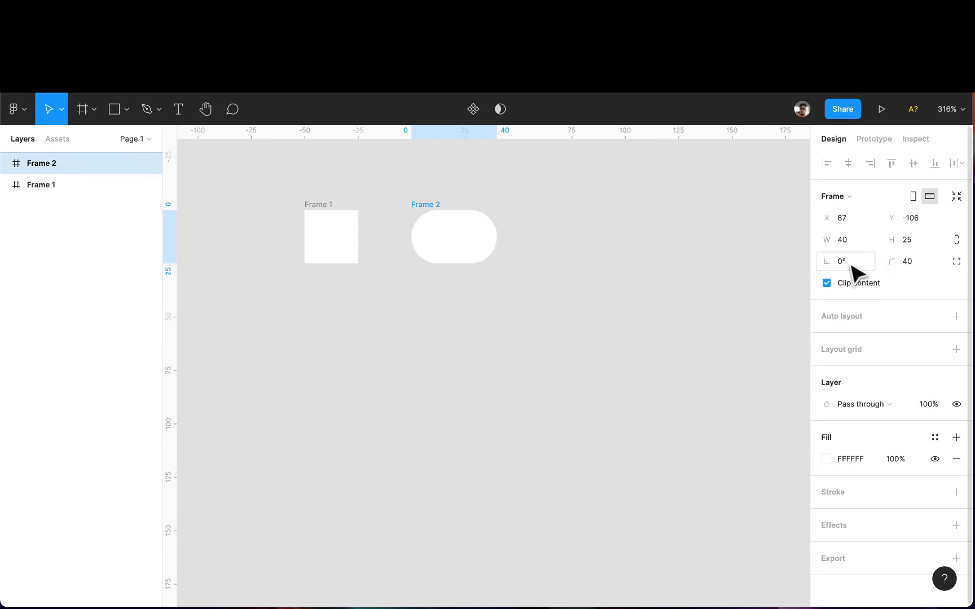
pyautogui.click(42, 184)
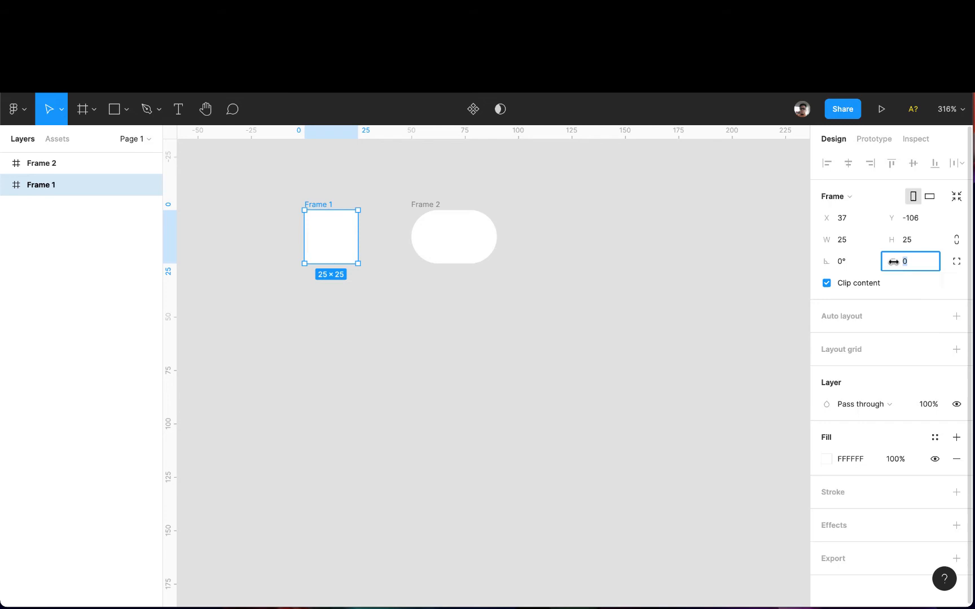
pyautogui.write('40')
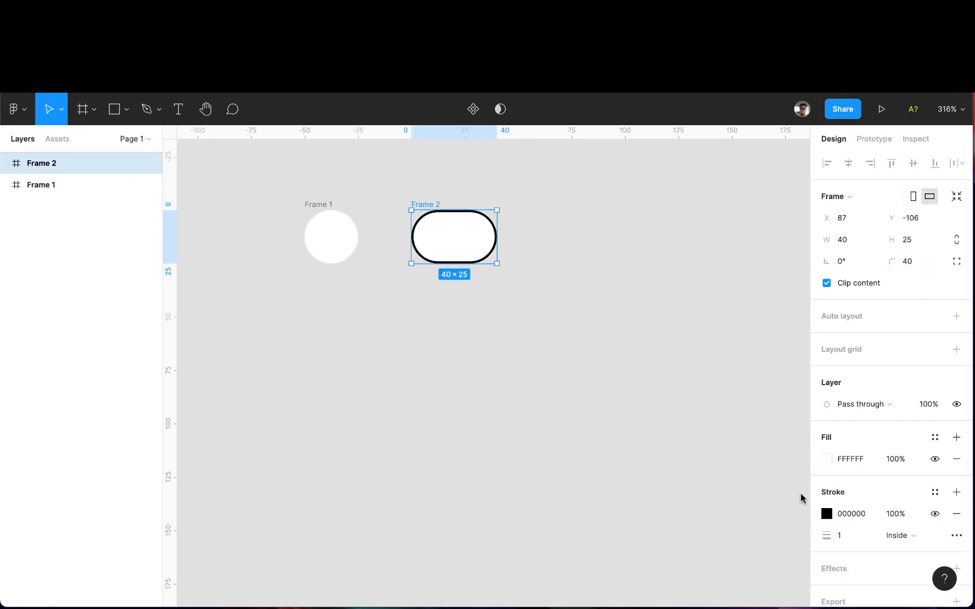
# Select the outlined circle to nest it at the pill's left end as the knob.
pyautogui.click(899, 536)
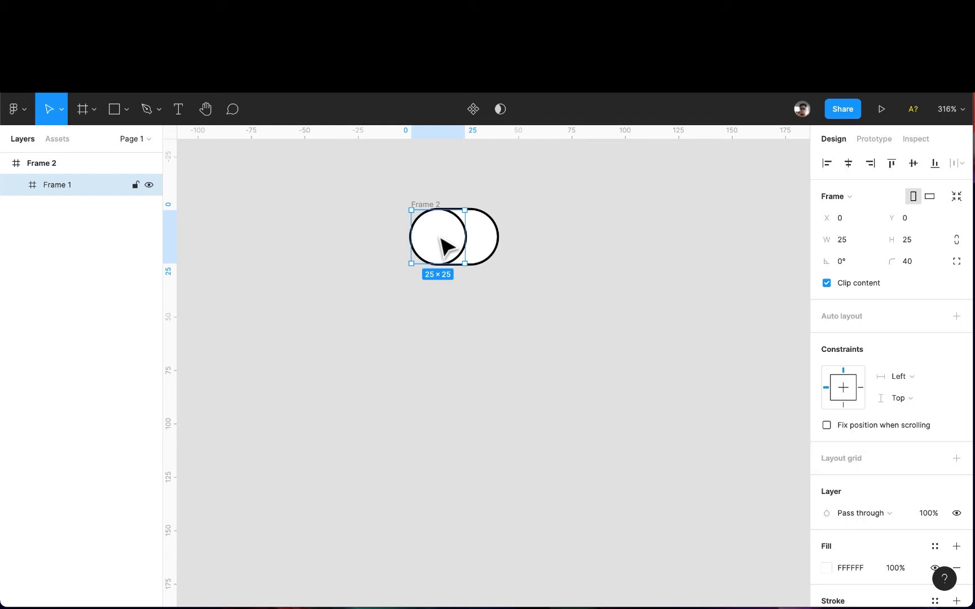
pyautogui.moveTo(499, 252)
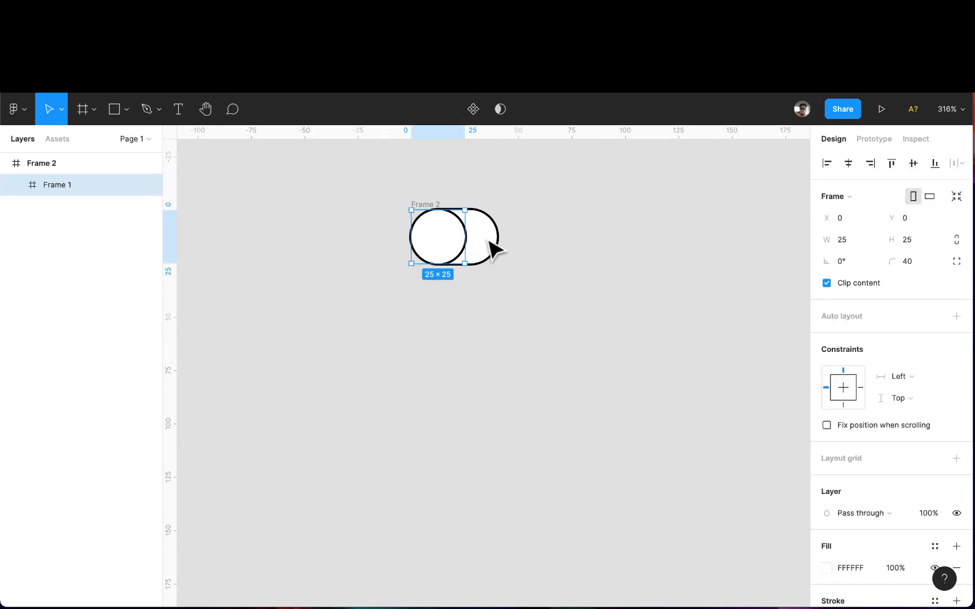
pyautogui.moveTo(503, 251)
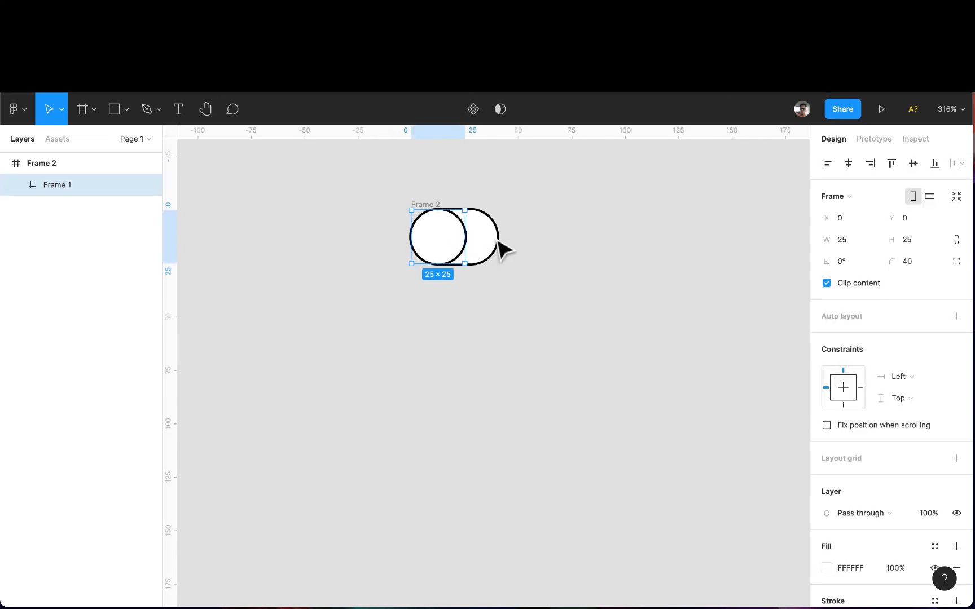
pyautogui.moveTo(464, 261)
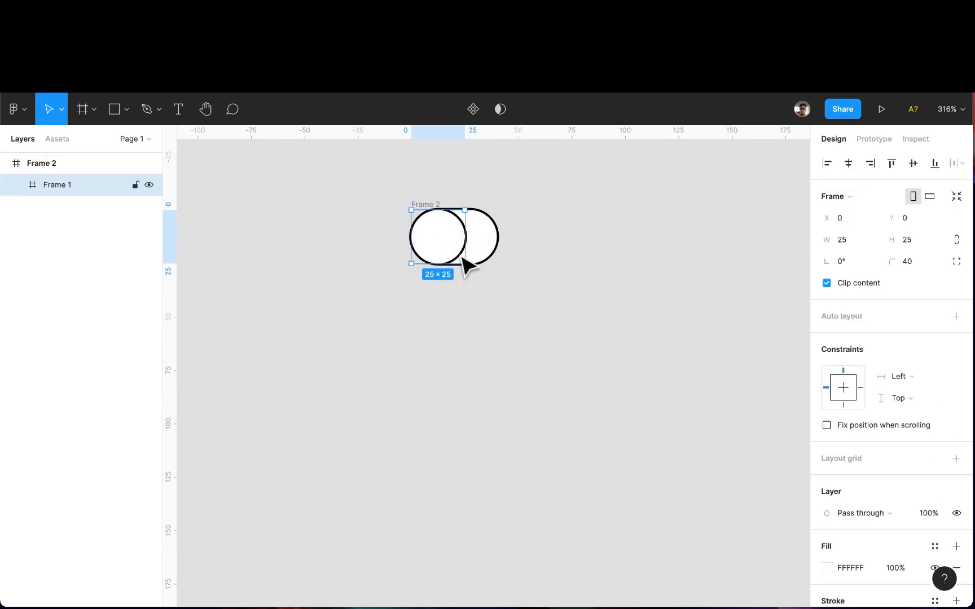
pyautogui.moveTo(449, 255)
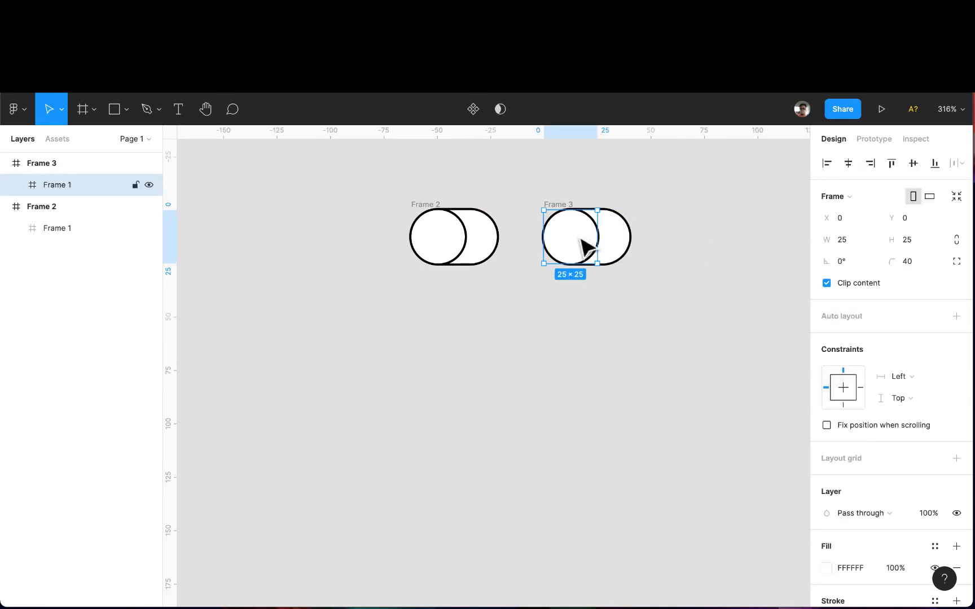
pyautogui.moveTo(594, 248)
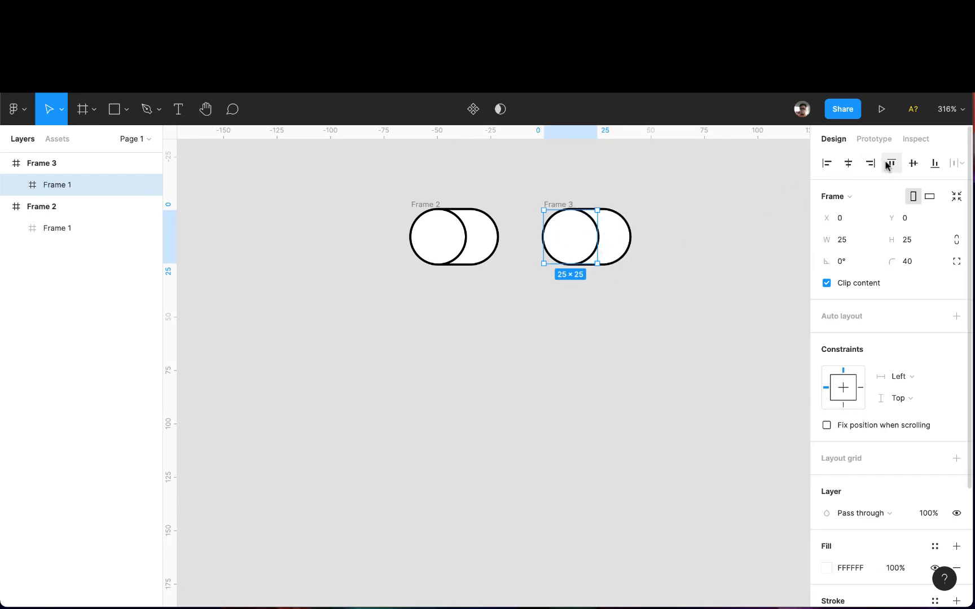
pyautogui.moveTo(581, 252)
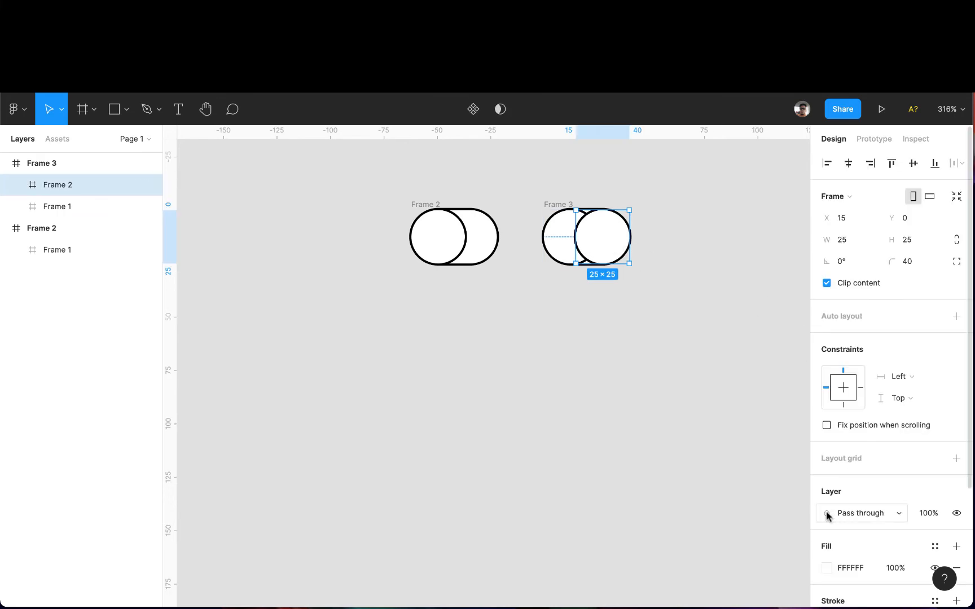
# Fill the second circle with 1E1AD7, remove its stroke, and send it behind the white circle.
pyautogui.click(827, 568)
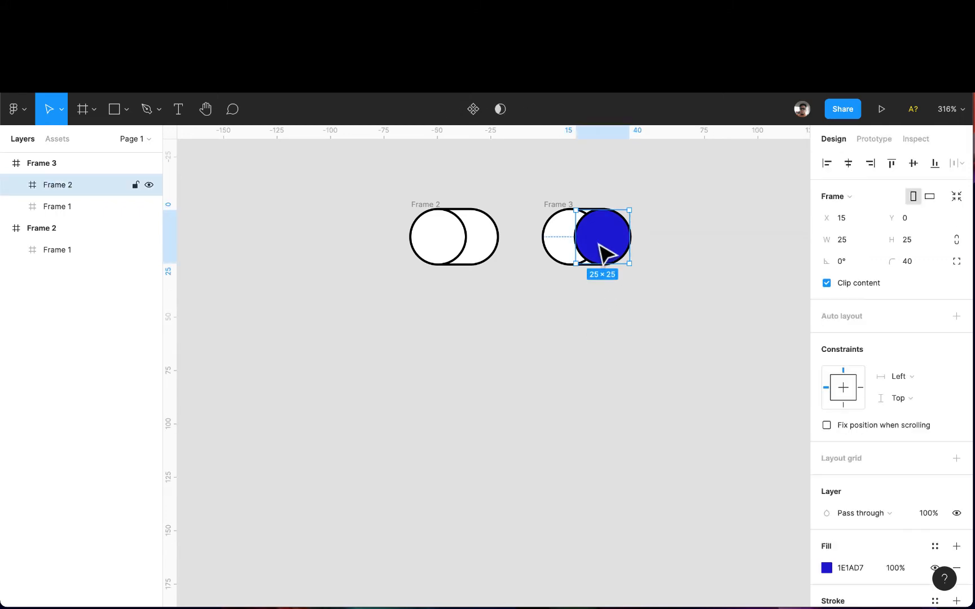
pyautogui.scroll(-3)
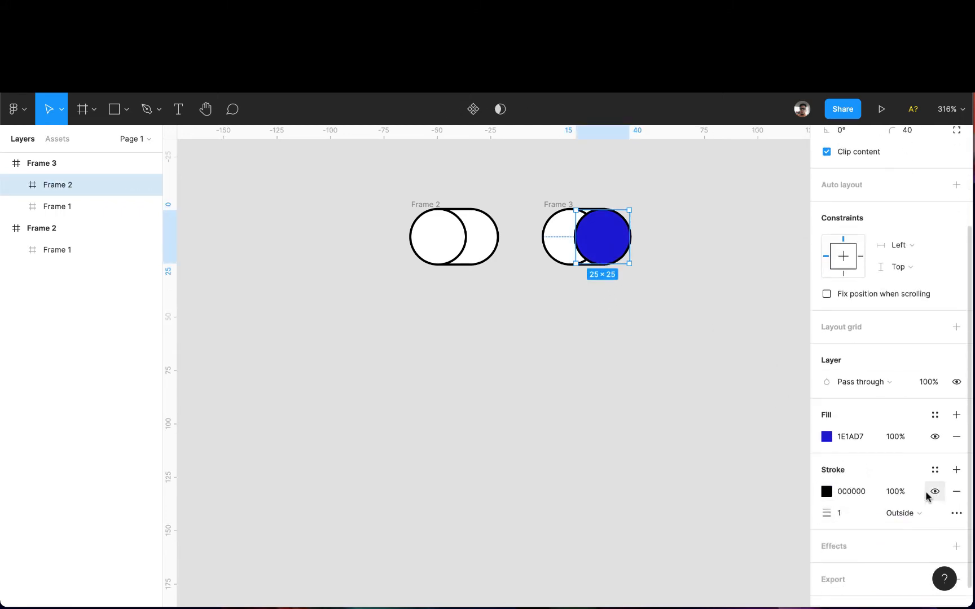
pyautogui.click(957, 491)
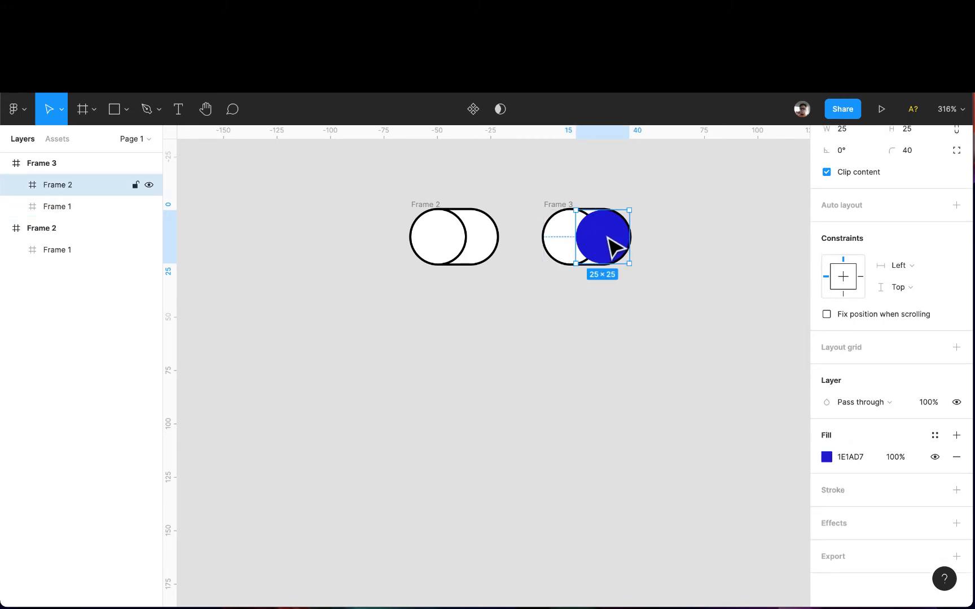
pyautogui.rightClick(603, 242)
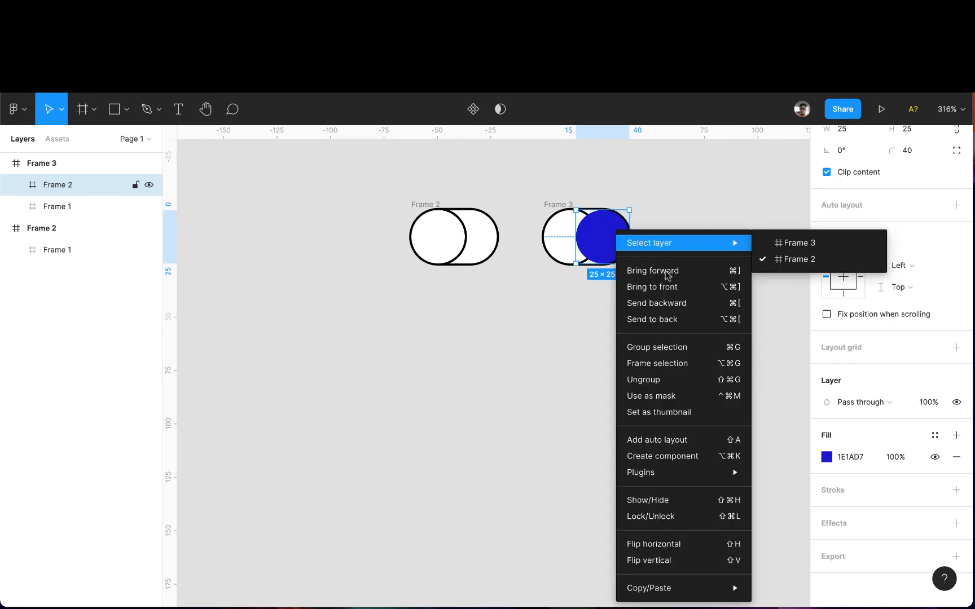
pyautogui.click(656, 303)
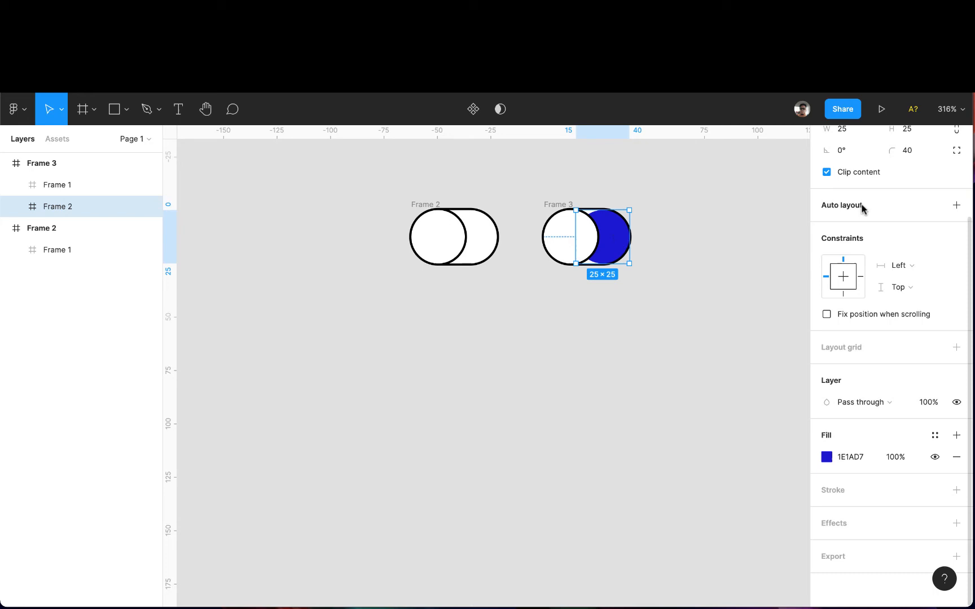
pyautogui.scroll(3)
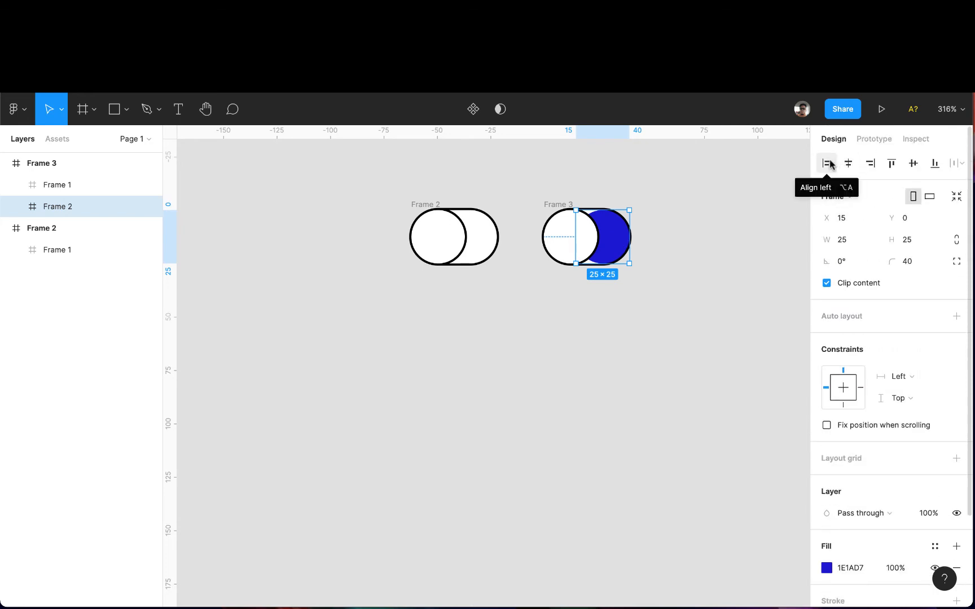
# Align the blue circle left, set the white knob to X 15, and name the frames OFF and ON.
pyautogui.click(827, 164)
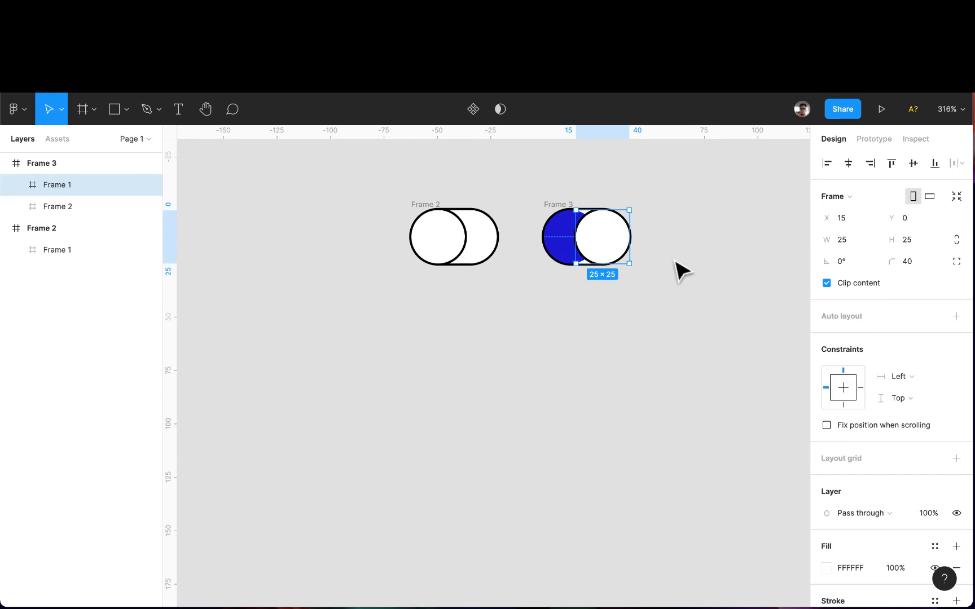
pyautogui.moveTo(600, 255)
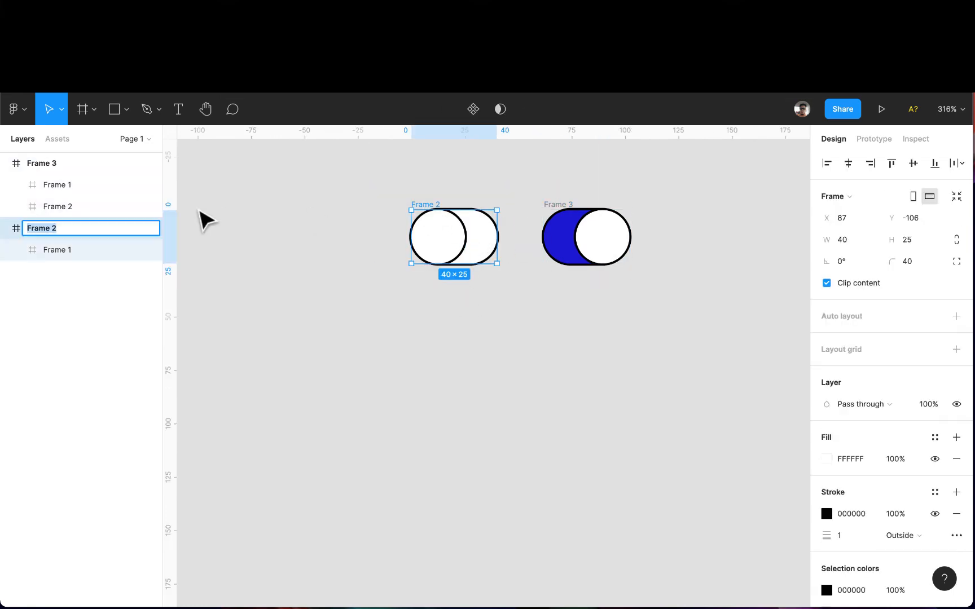
pyautogui.write('OFF')
pyautogui.click(91, 162)
pyautogui.write('ON')
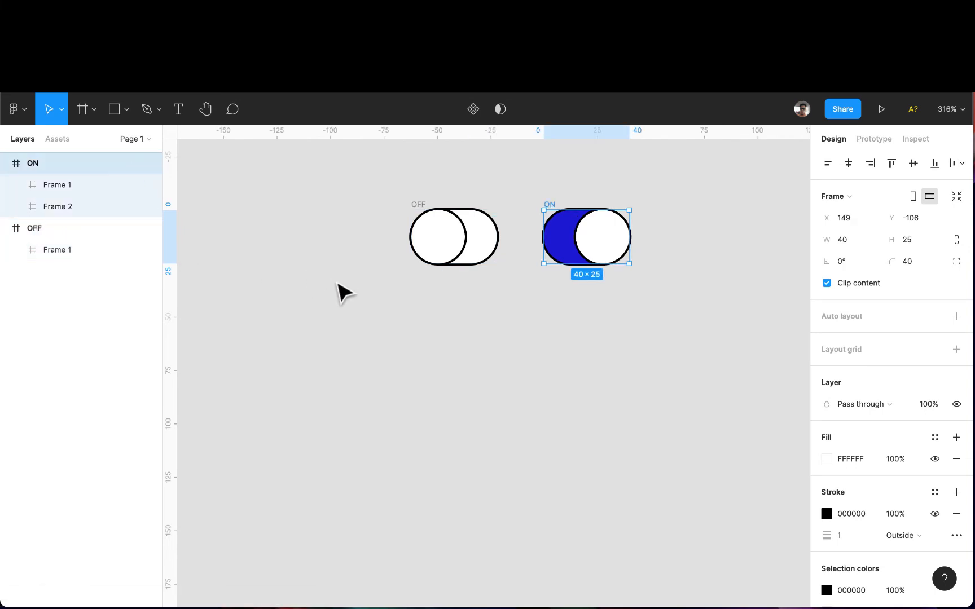
pyautogui.click(575, 302)
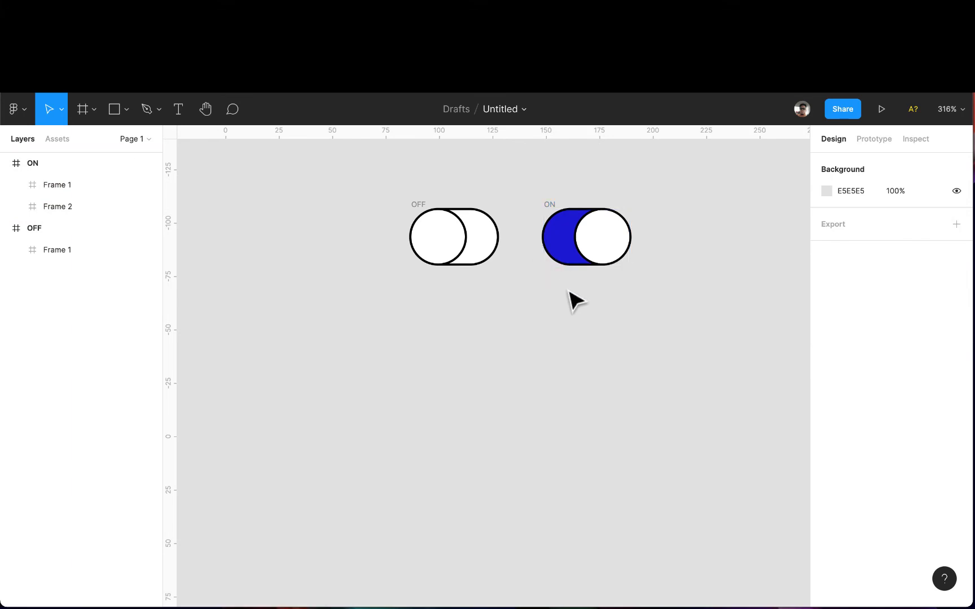
pyautogui.scroll(-3)
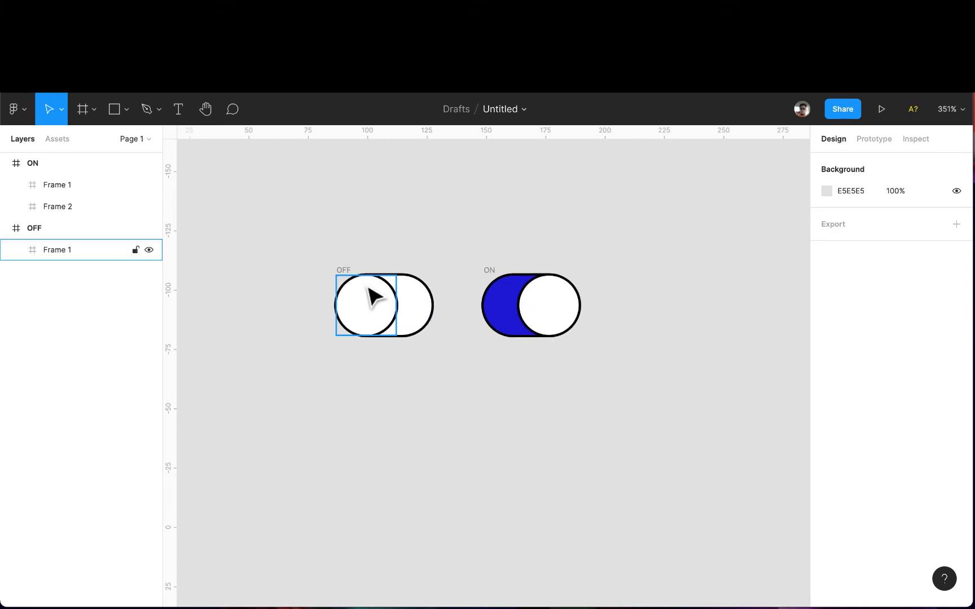
pyautogui.click(548, 317)
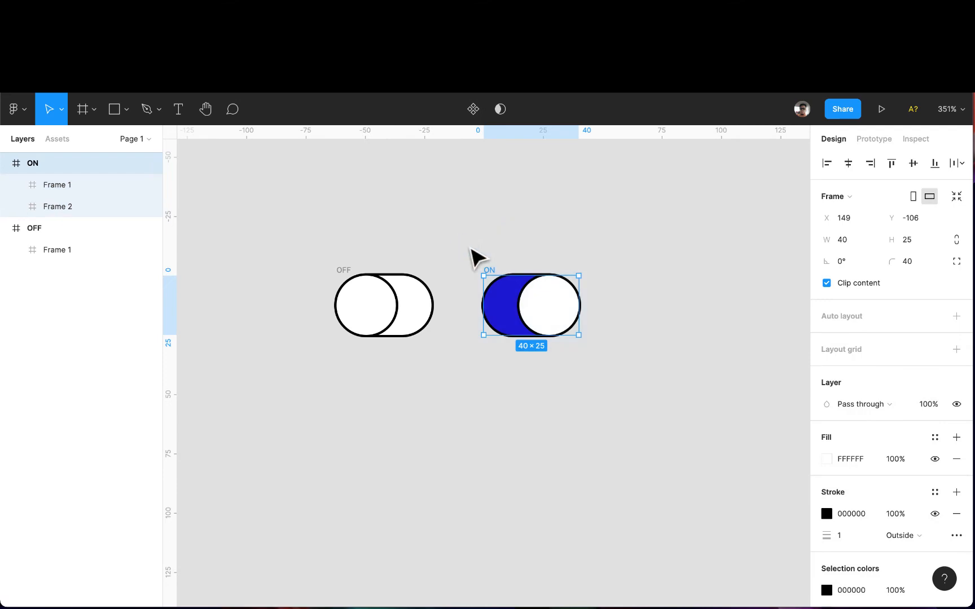
pyautogui.rightClick(529, 305)
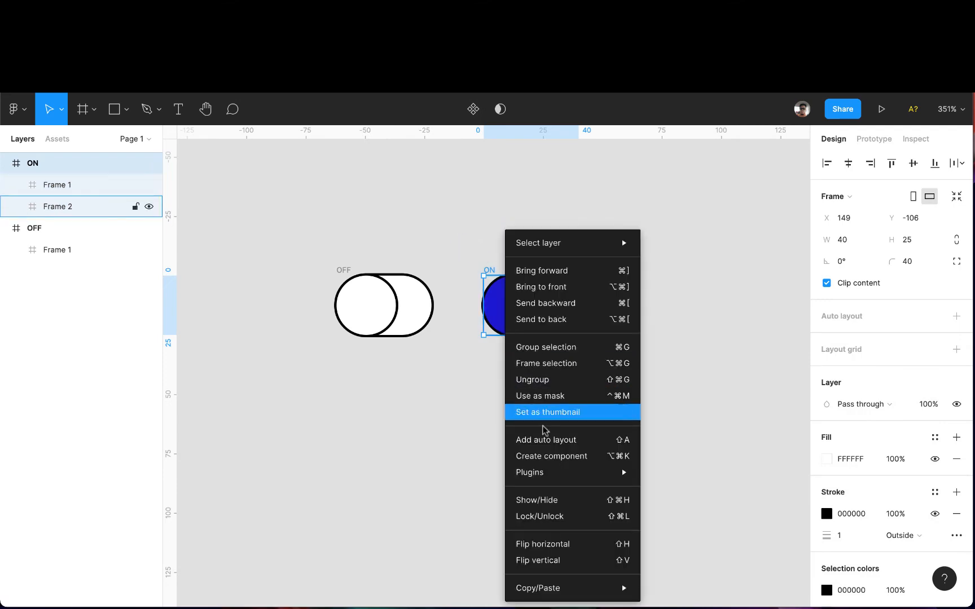
pyautogui.moveTo(550, 456)
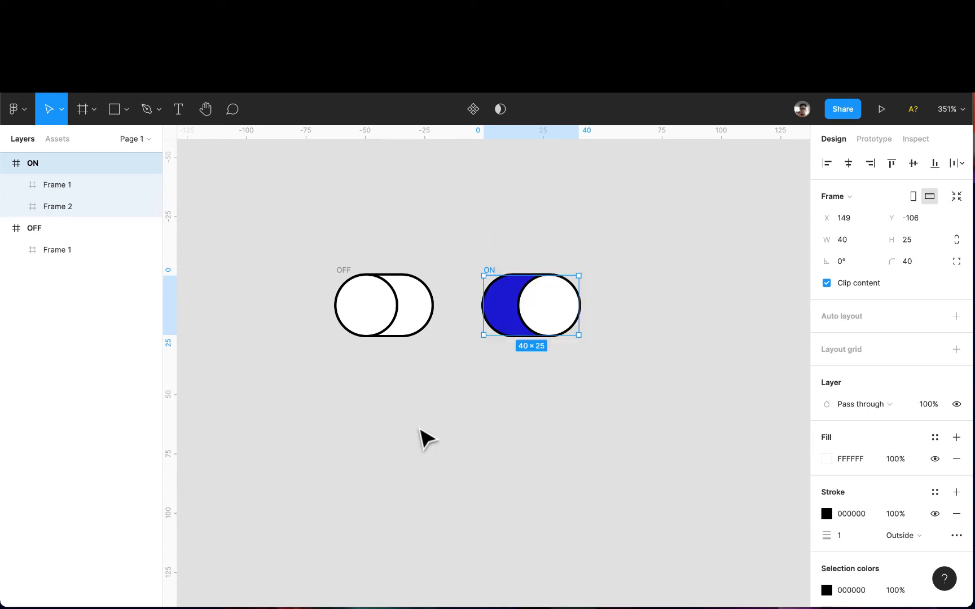
pyautogui.rightClick(530, 305)
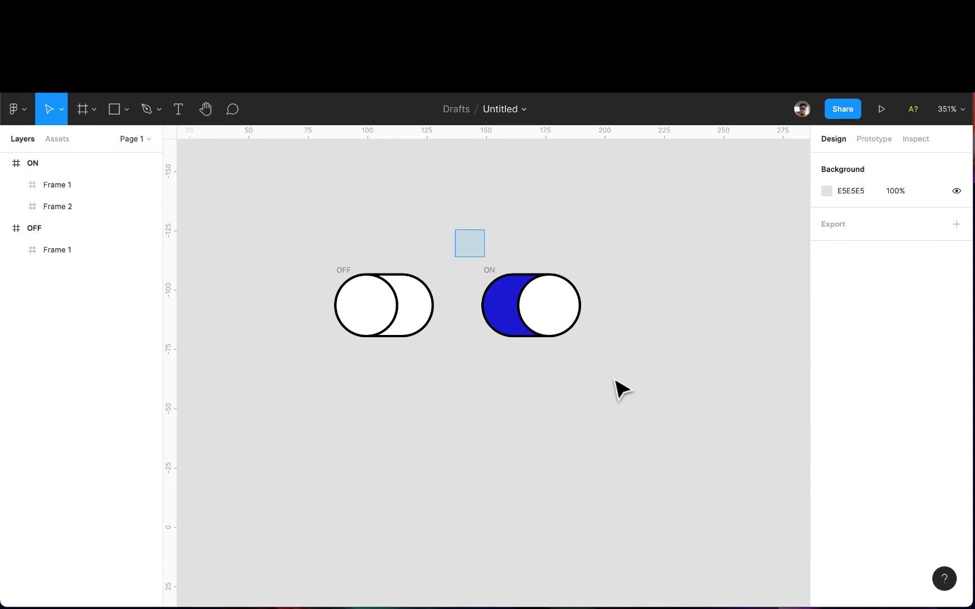
pyautogui.click(531, 305)
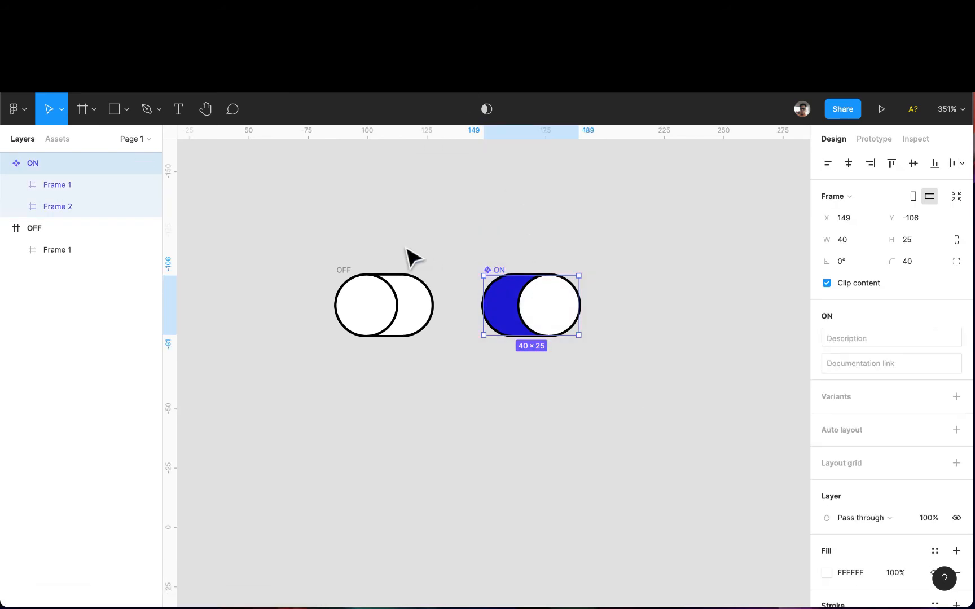
# Select the OFF toggle frame and create a component from it.
pyautogui.click(383, 305)
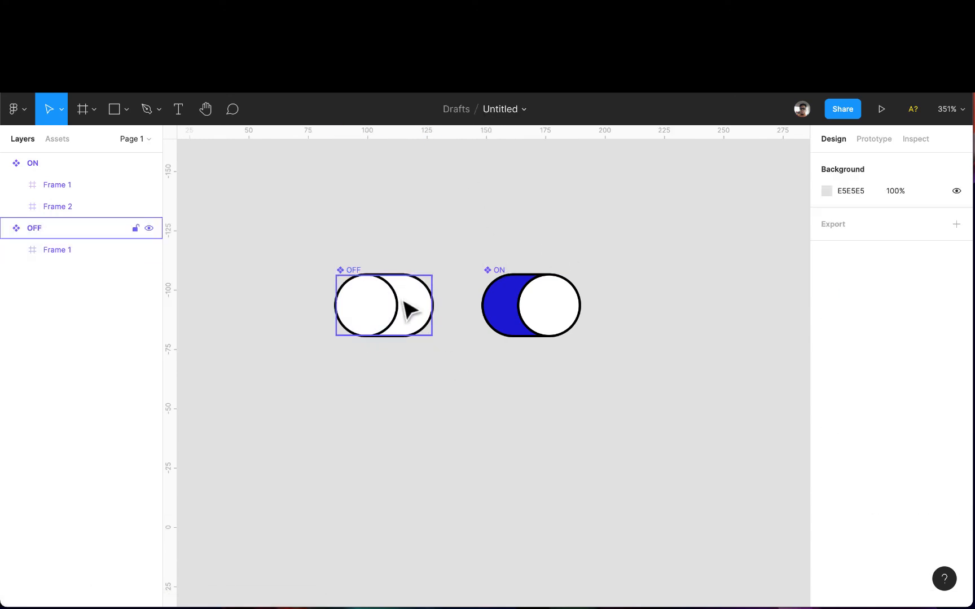
pyautogui.click(383, 305)
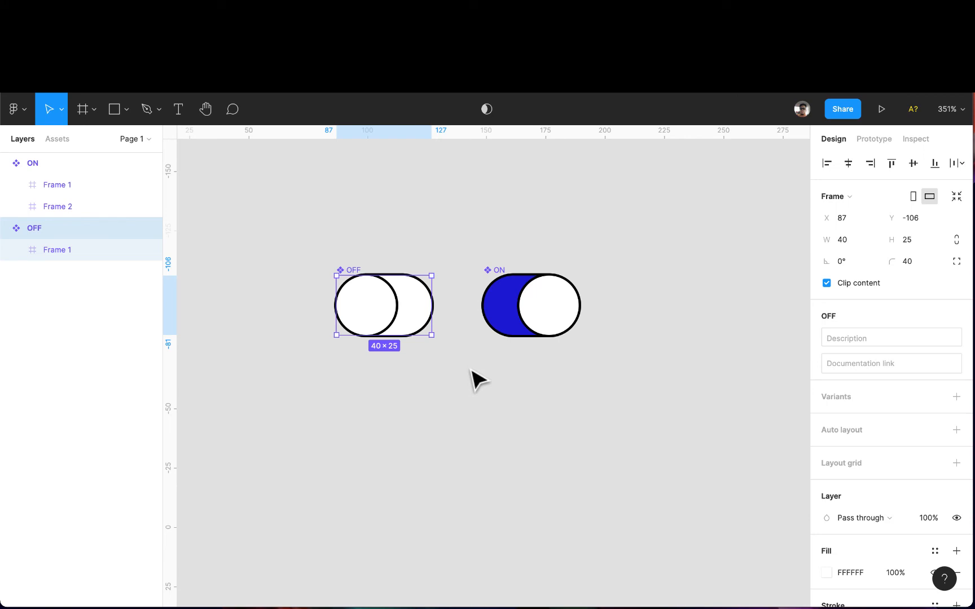
pyautogui.moveTo(538, 385)
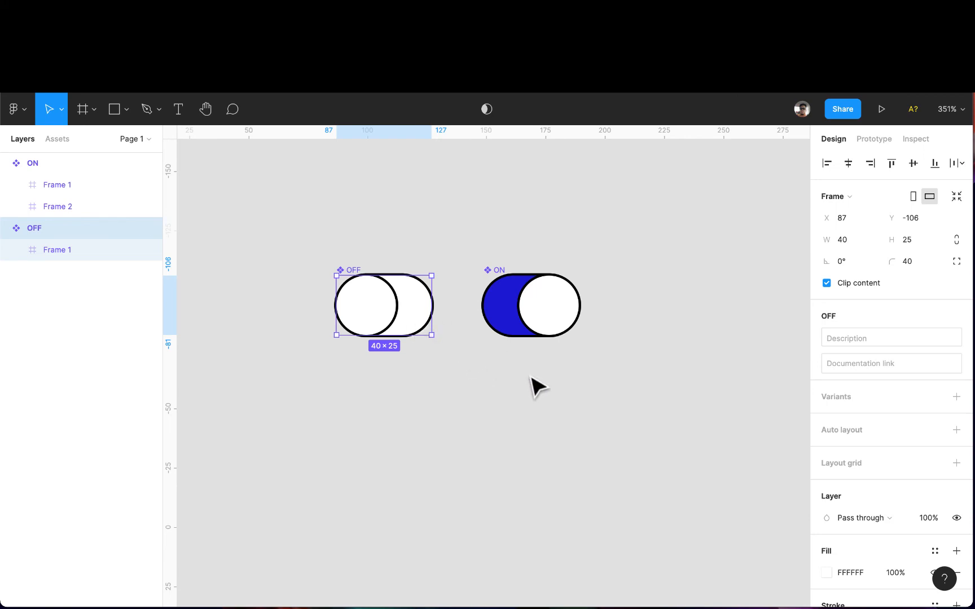
pyautogui.moveTo(843, 138)
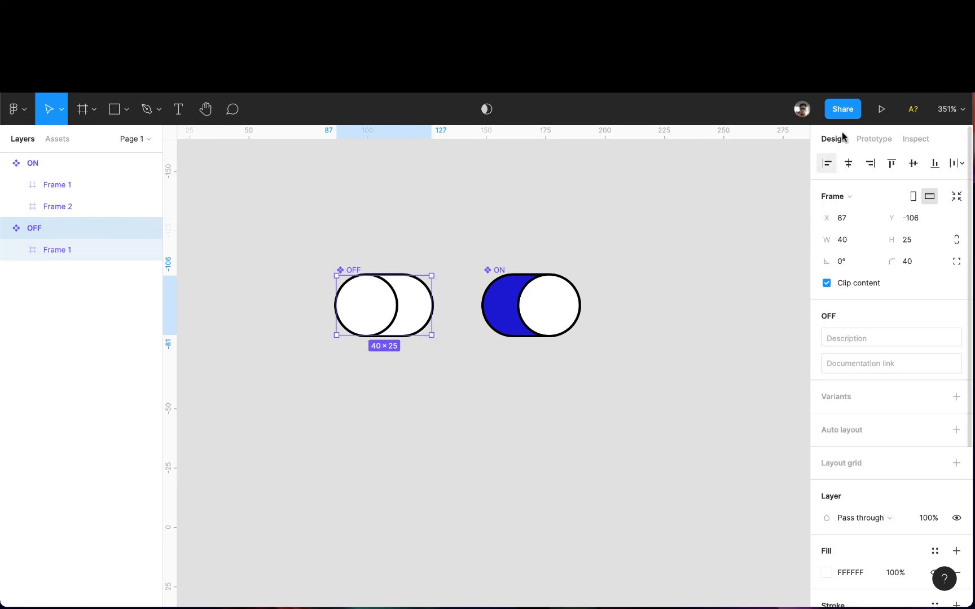
pyautogui.moveTo(874, 139)
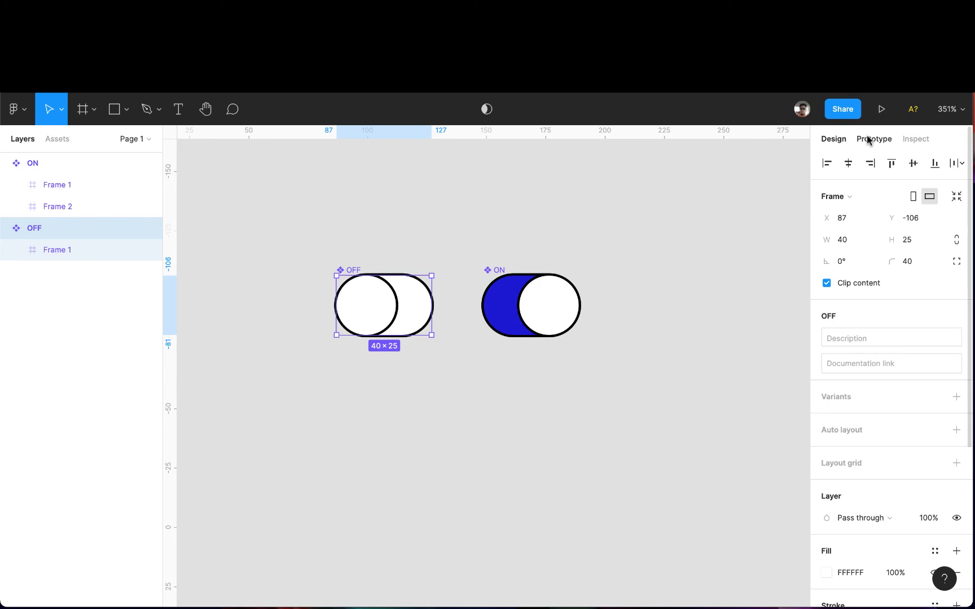
# Link OFF to ON with On click, Navigate to, Smart animate, Ease out, 200ms.
pyautogui.click(873, 139)
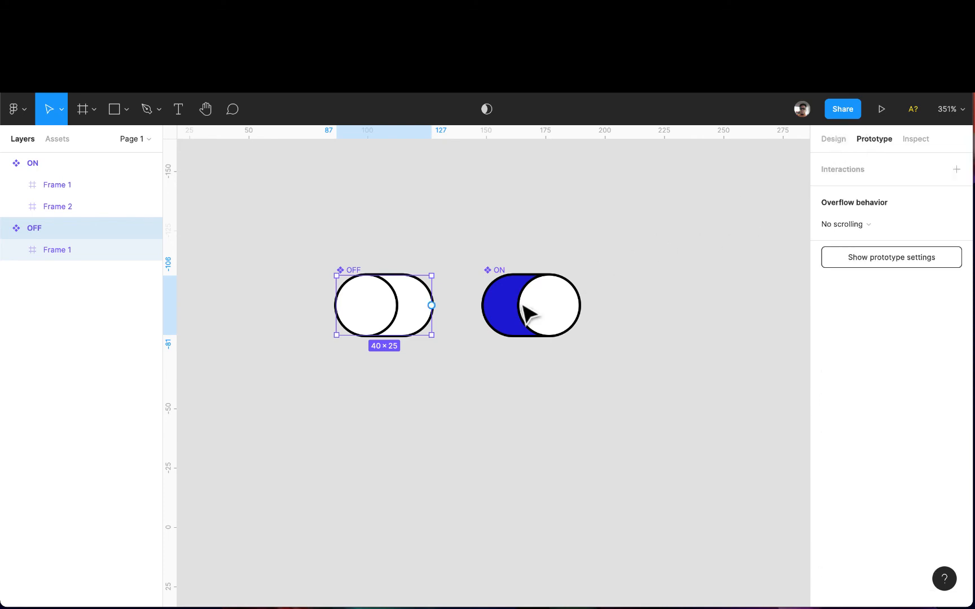
pyautogui.moveTo(430, 305)
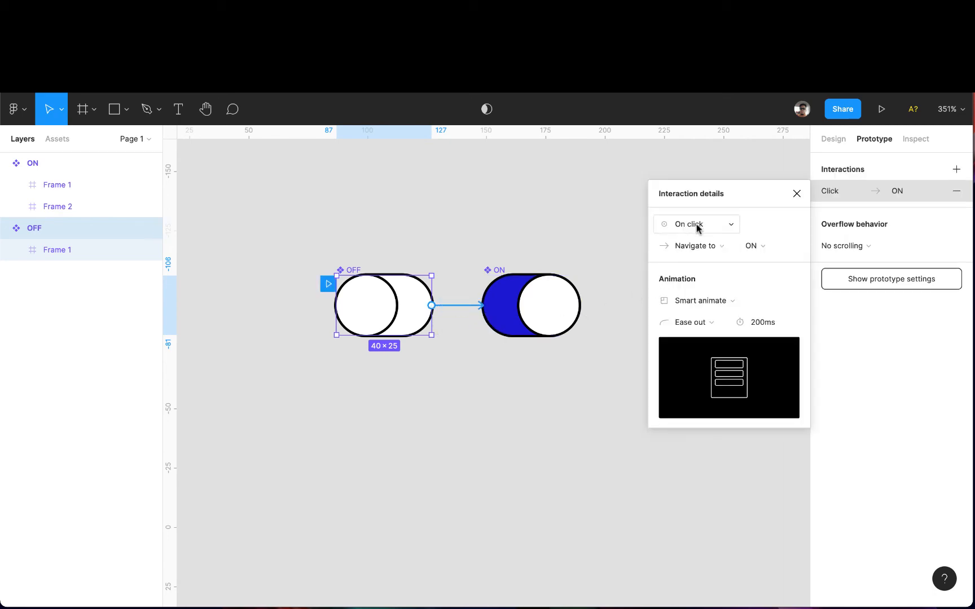
pyautogui.click(695, 225)
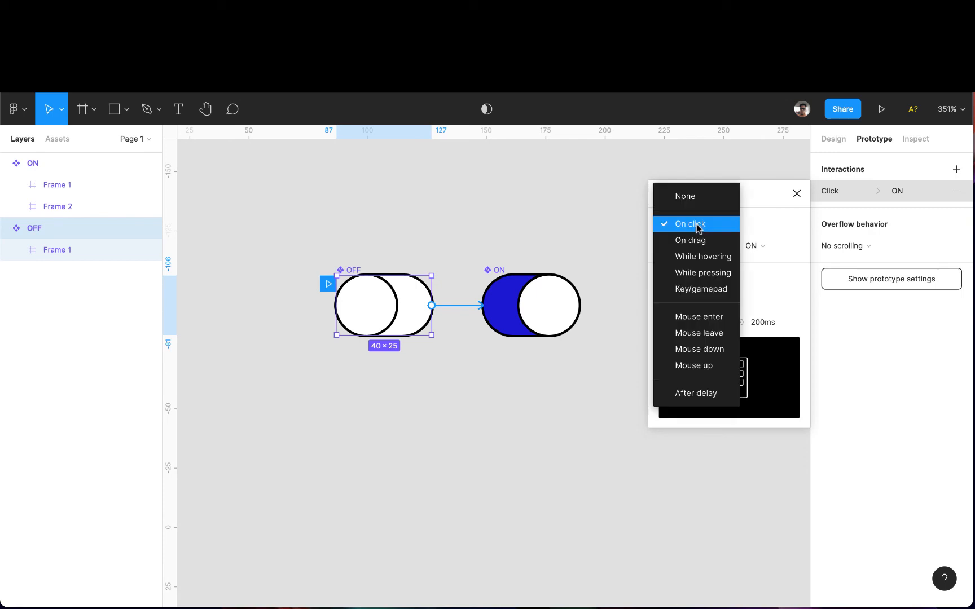
pyautogui.click(688, 224)
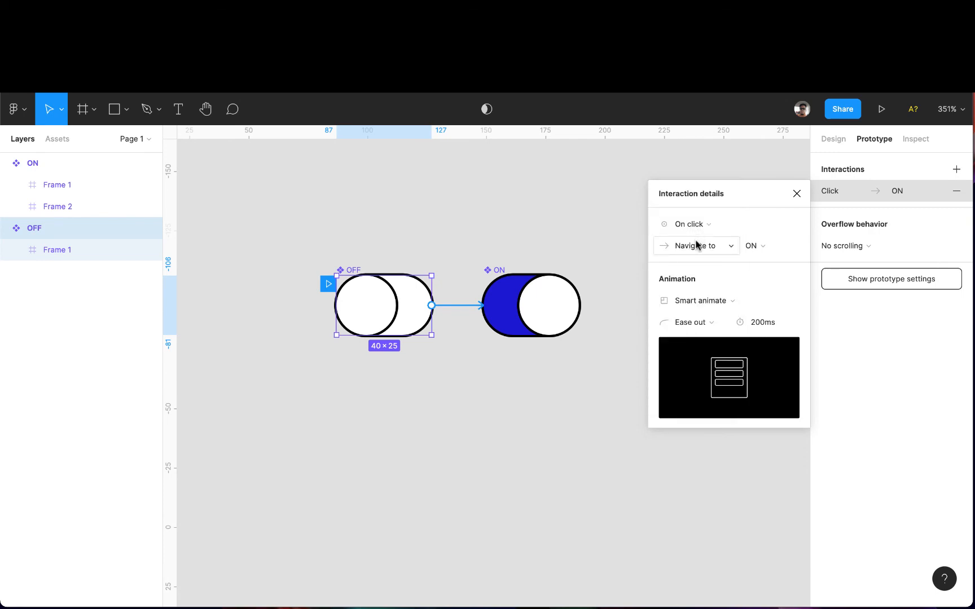
pyautogui.click(702, 301)
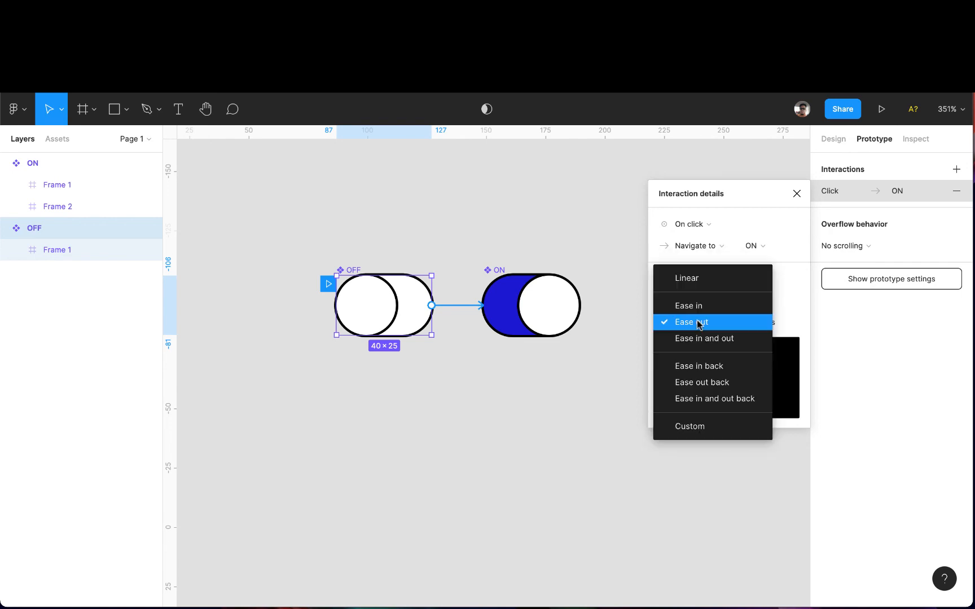
pyautogui.click(689, 322)
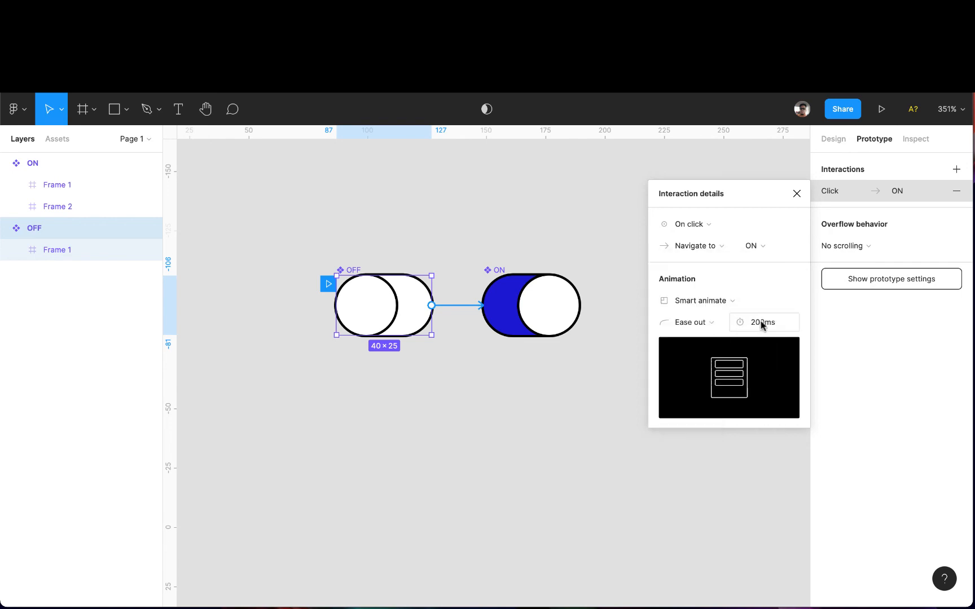
pyautogui.click(763, 322)
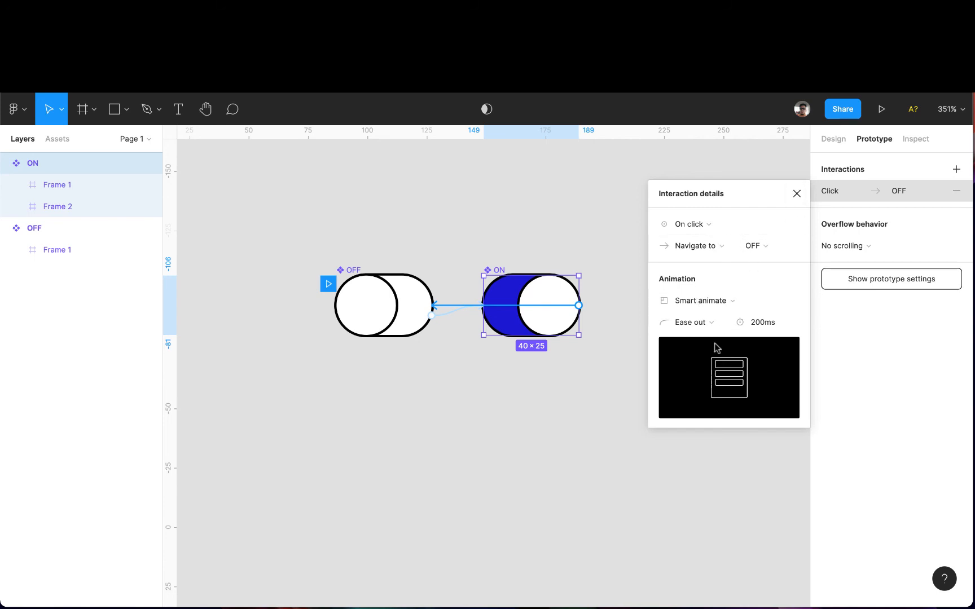
pyautogui.moveTo(553, 323)
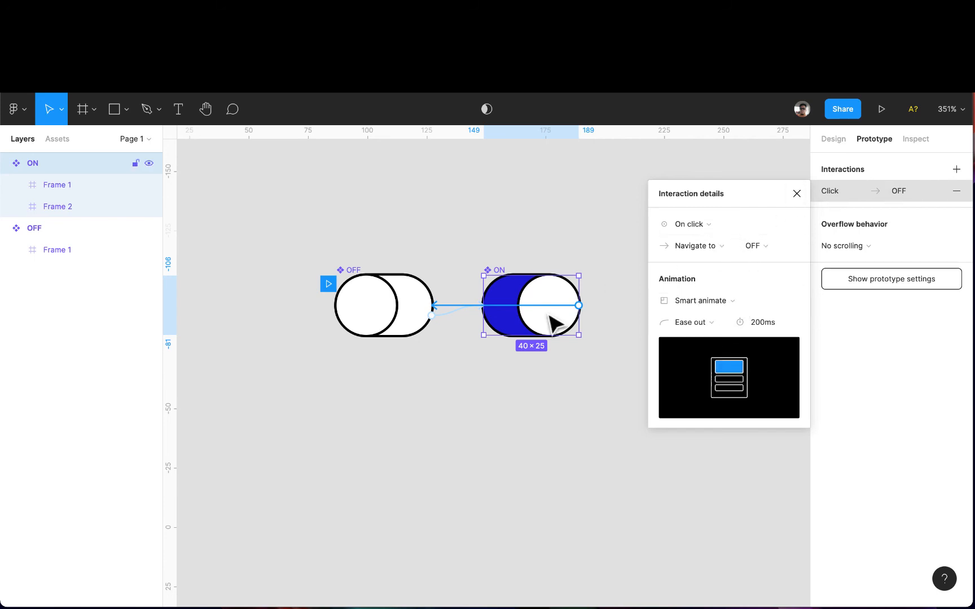
# Finish the ON-to-OFF click interaction with ease-out 200ms smart animate.
pyautogui.click(796, 194)
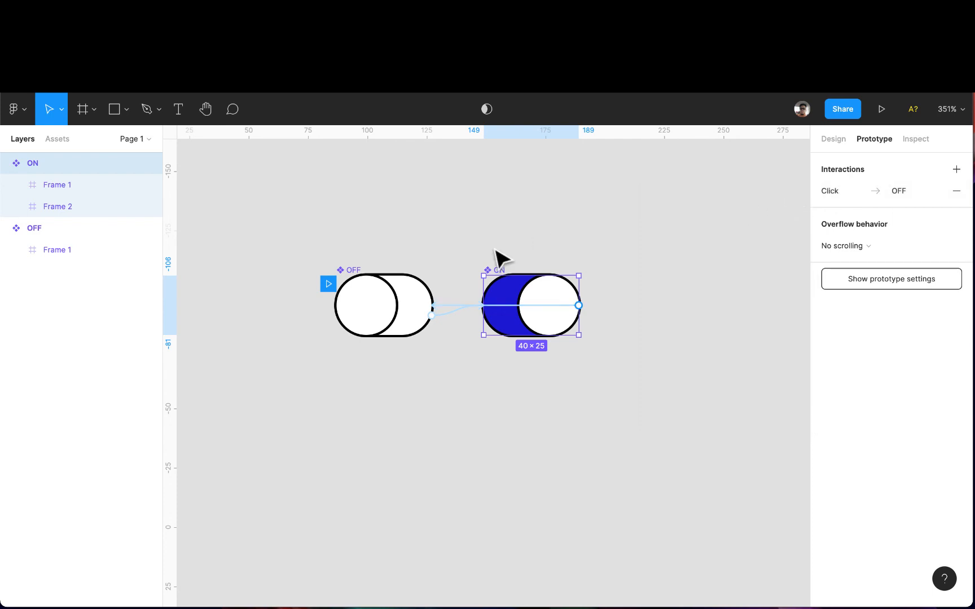
pyautogui.moveTo(883, 108)
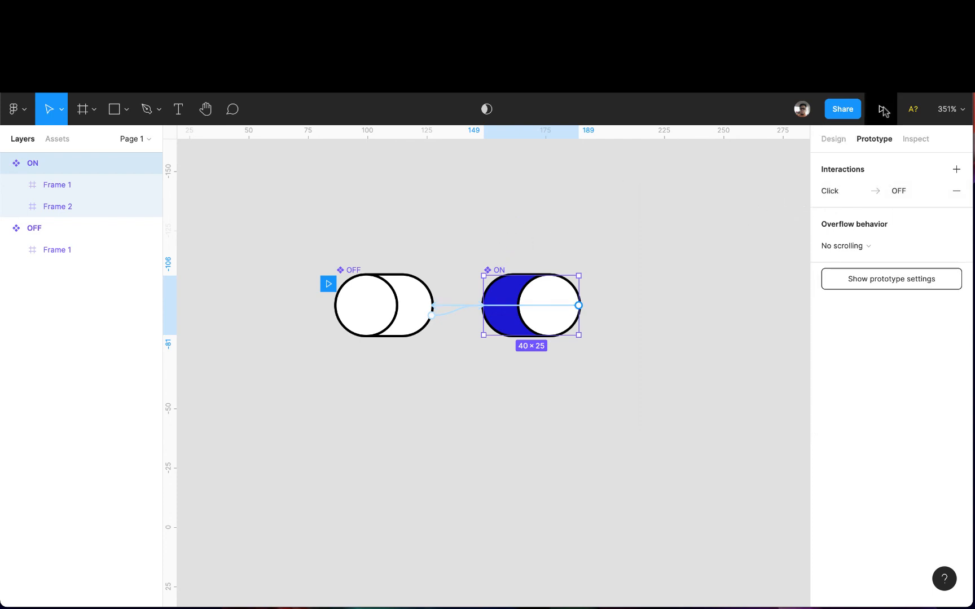
pyautogui.moveTo(476, 345)
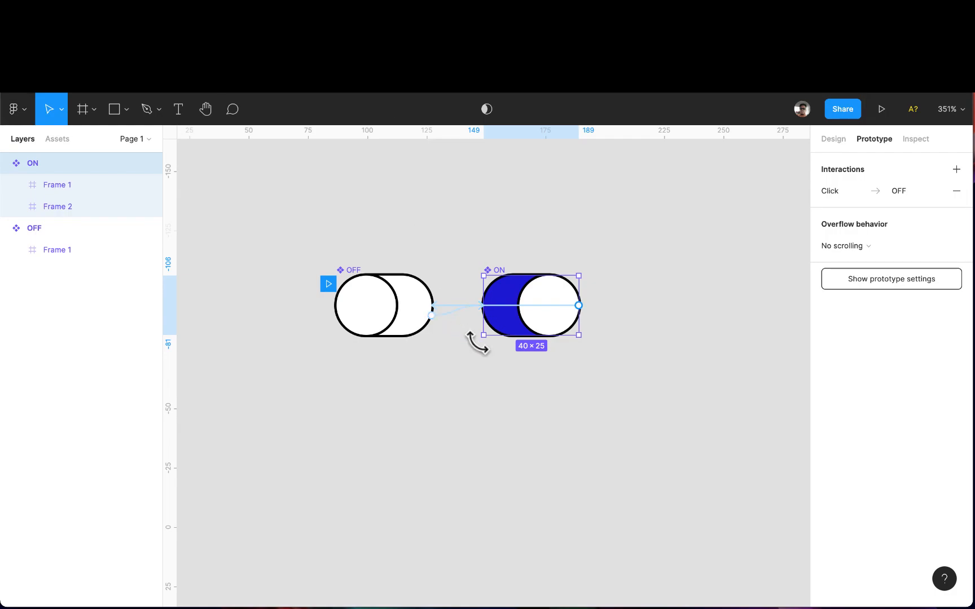
pyautogui.click(383, 304)
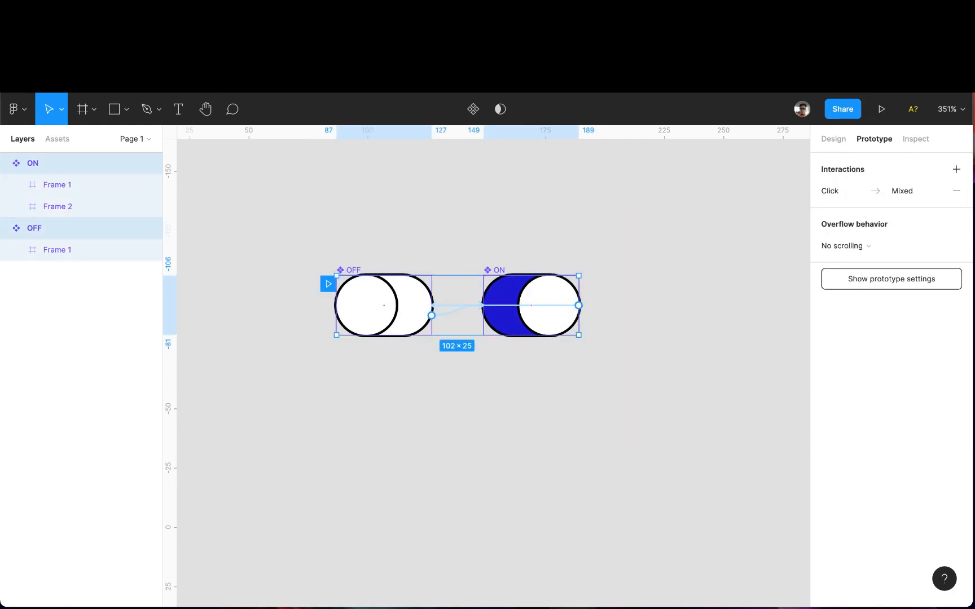